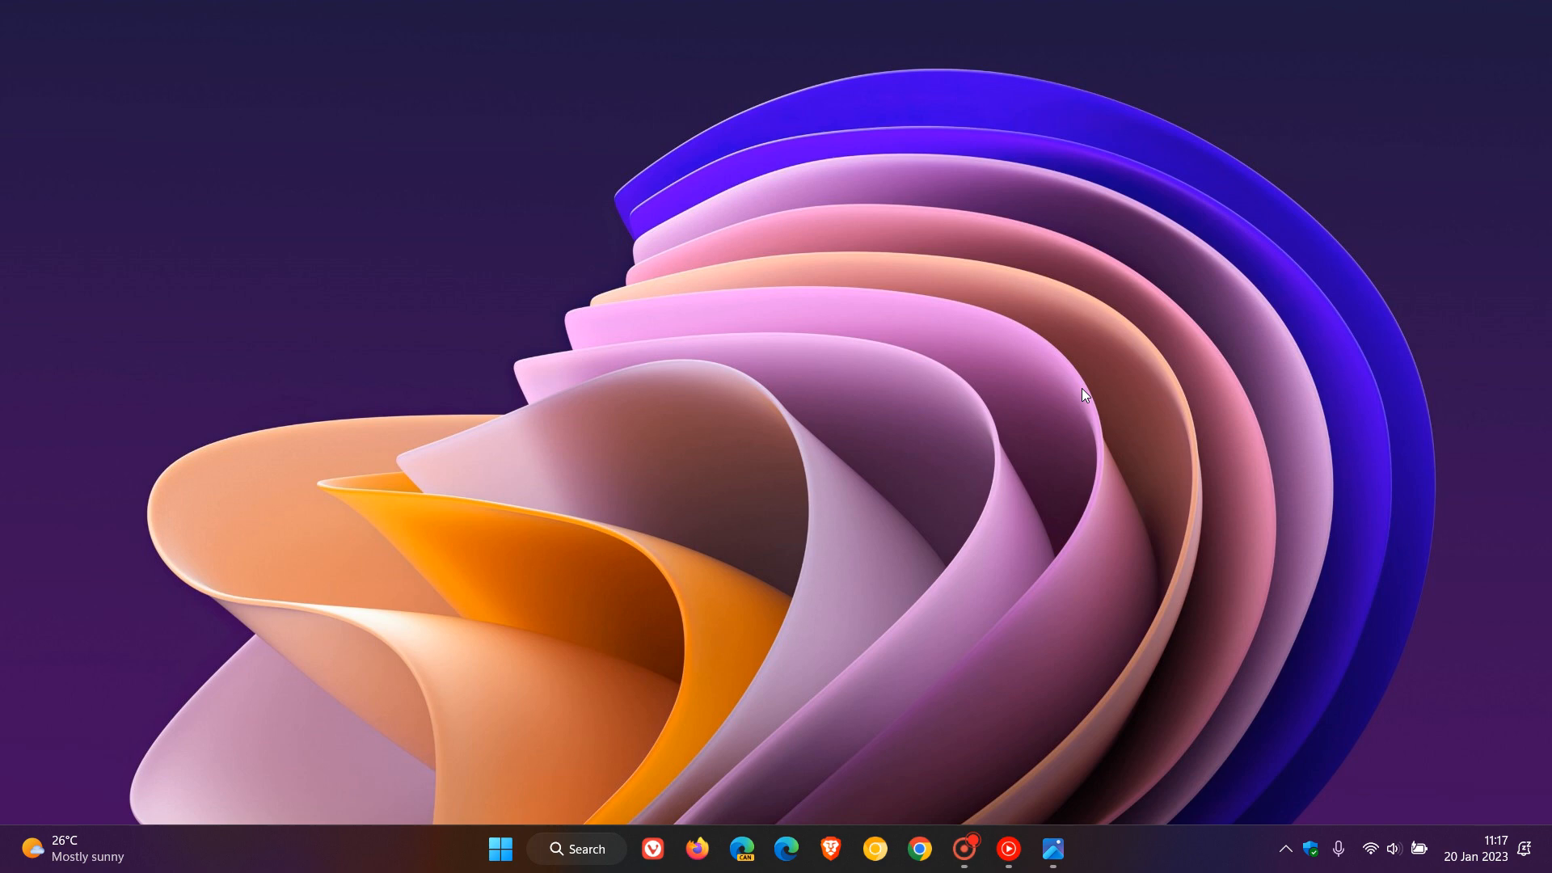
{"action": "mouse_move", "coordinate": [1069, 391]}
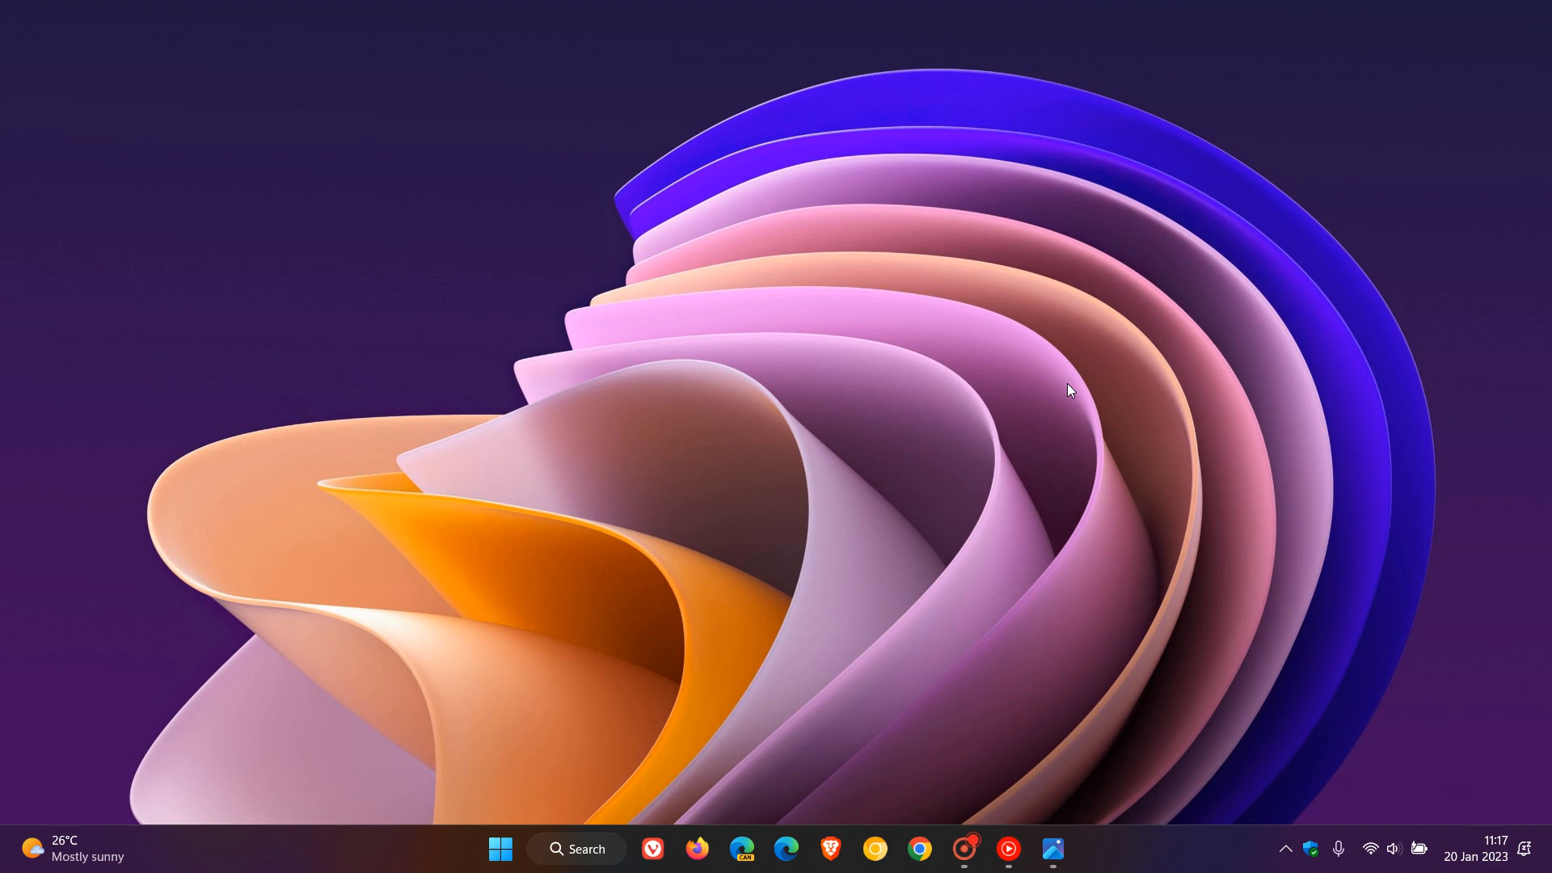
{"action": "mouse_move", "coordinate": [1084, 713]}
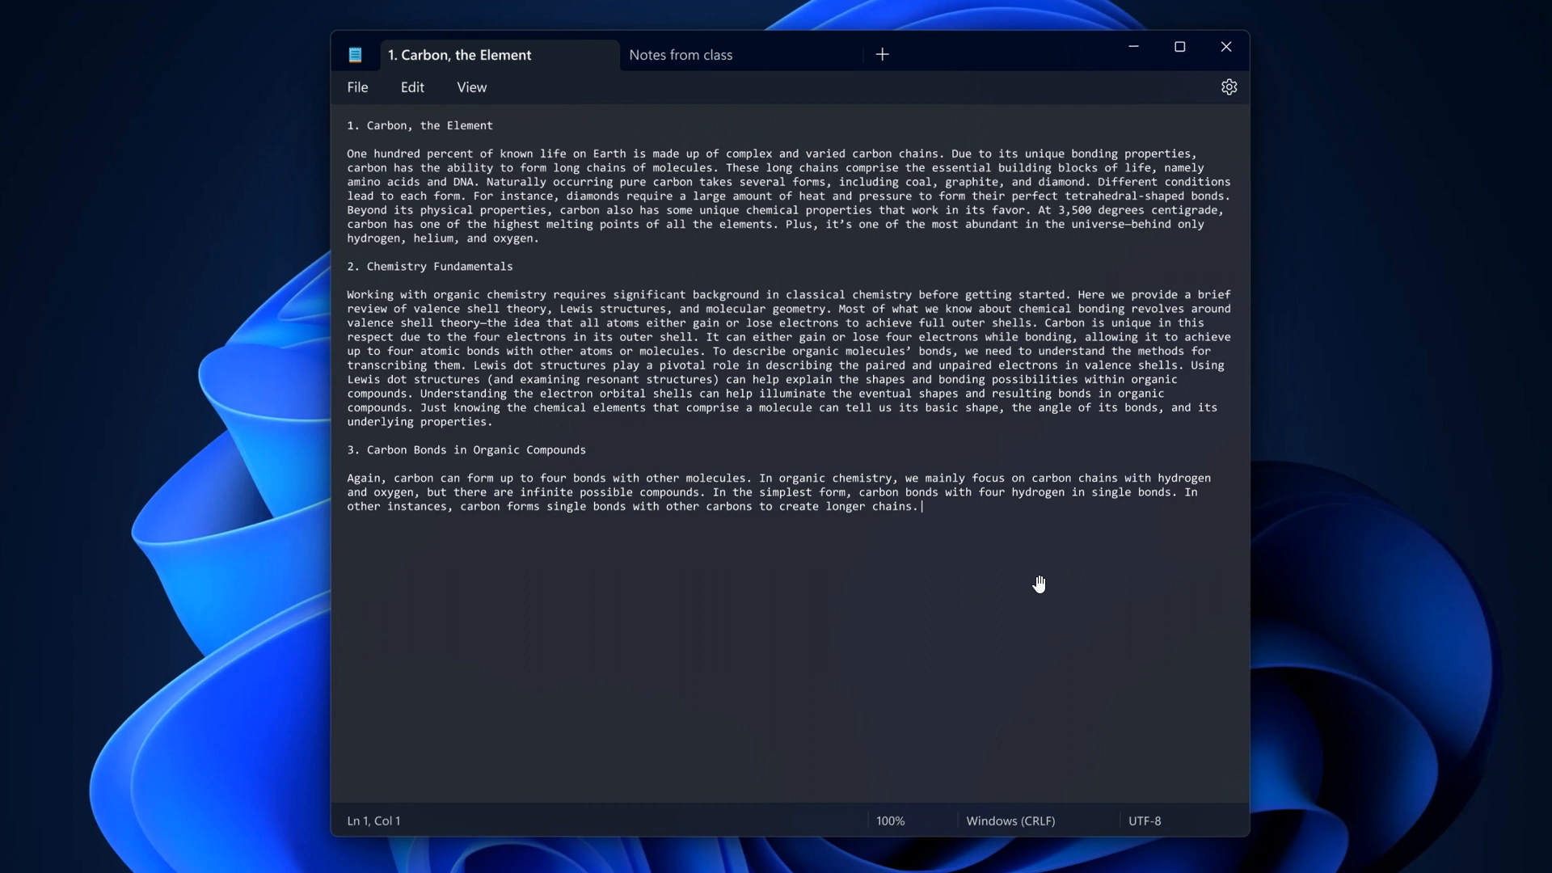
{"action": "mouse_move", "coordinate": [1001, 350]}
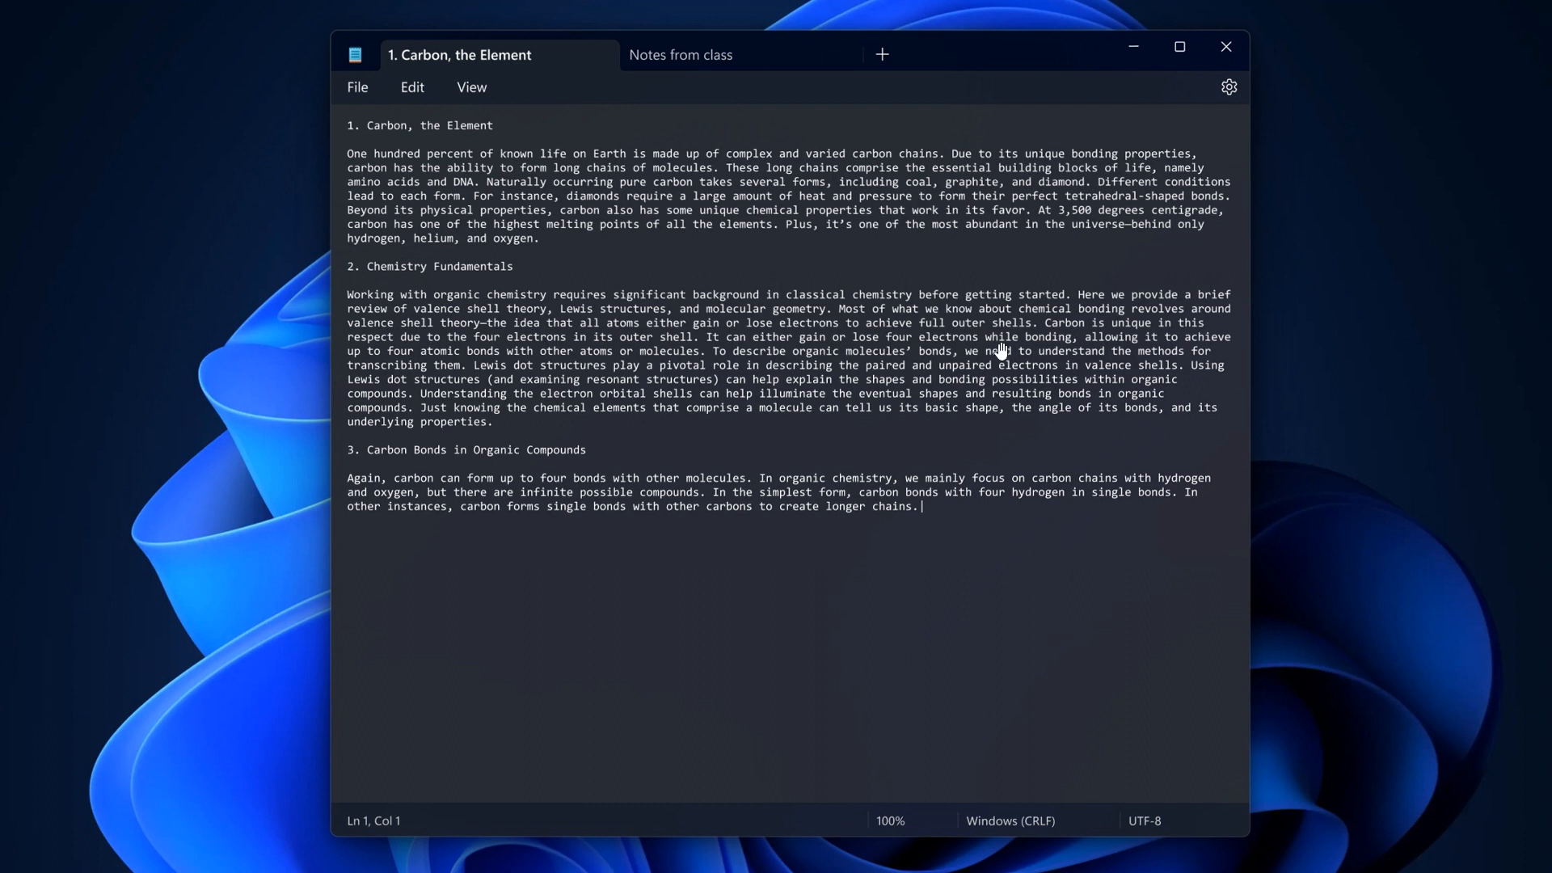
{"action": "mouse_move", "coordinate": [881, 54]}
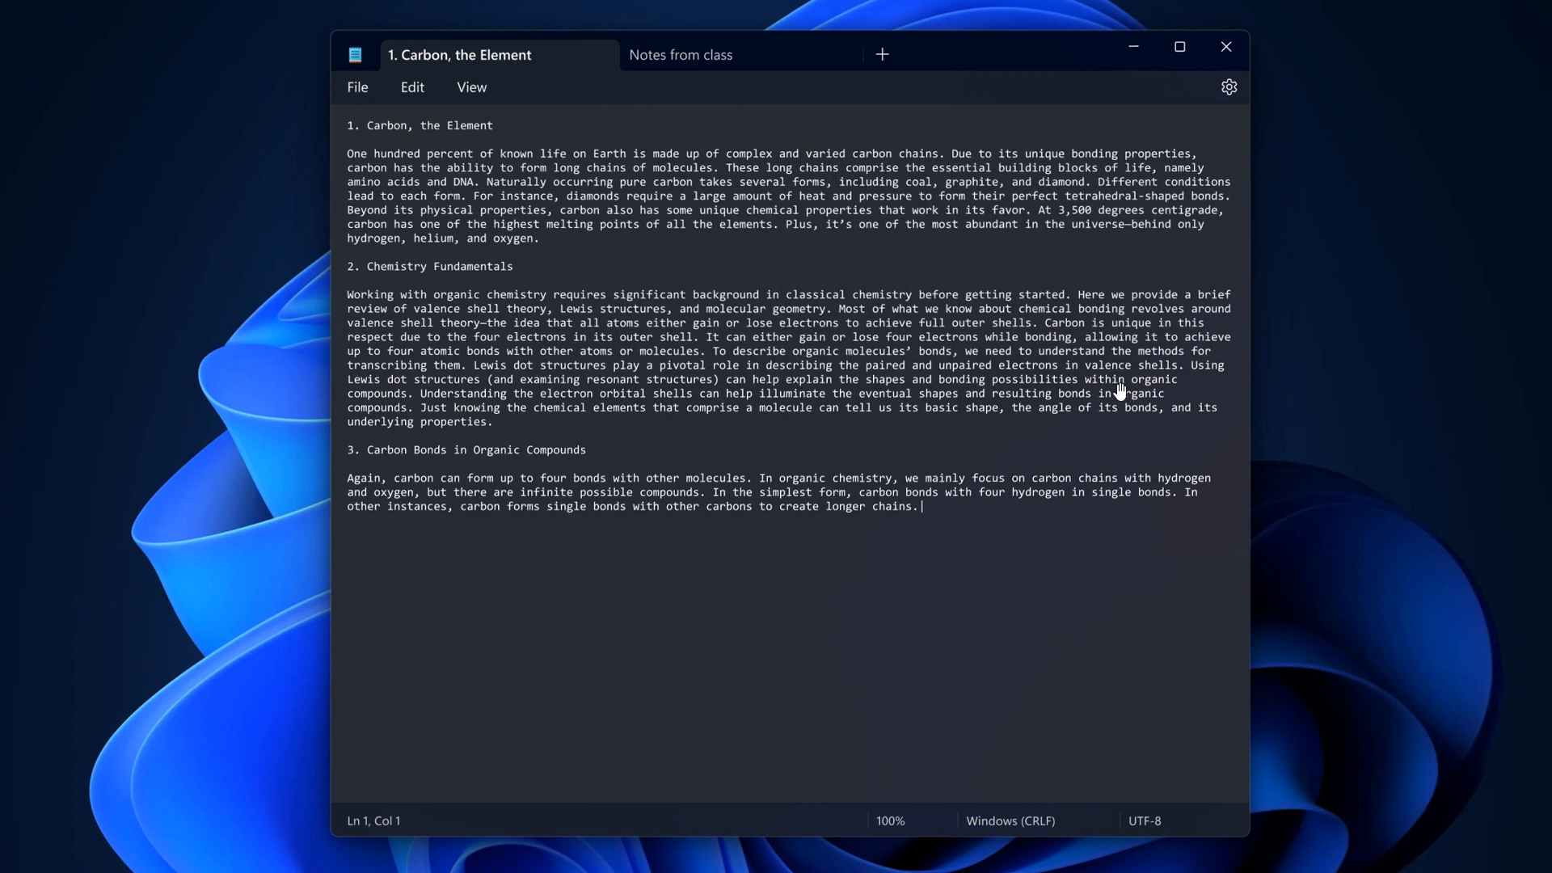
{"action": "mouse_move", "coordinate": [845, 63]}
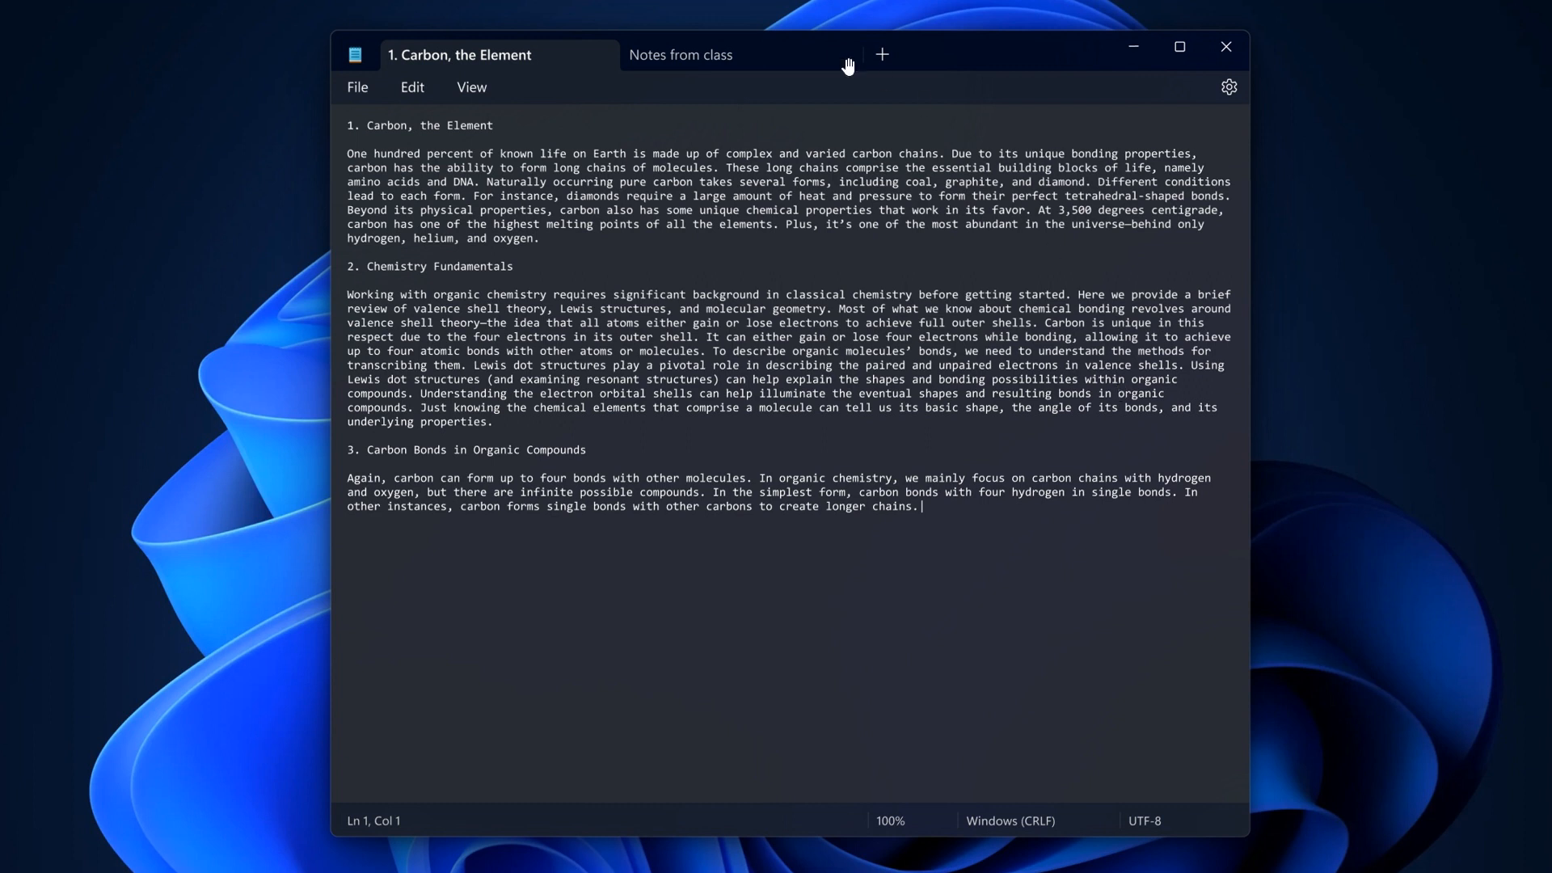
{"action": "mouse_move", "coordinate": [1049, 334]}
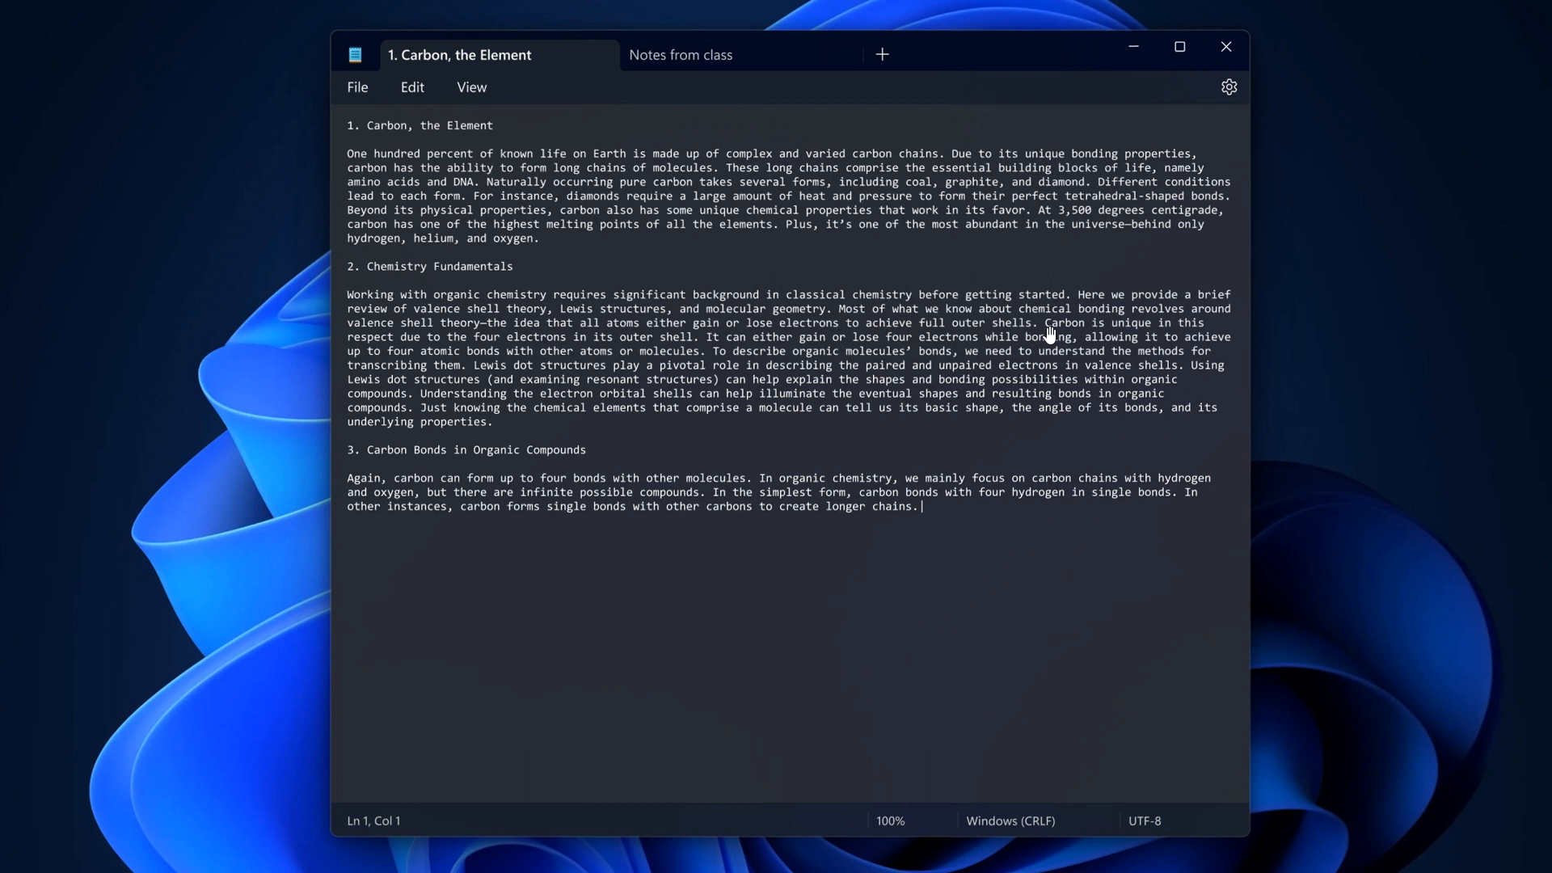
{"action": "mouse_move", "coordinate": [1230, 91]}
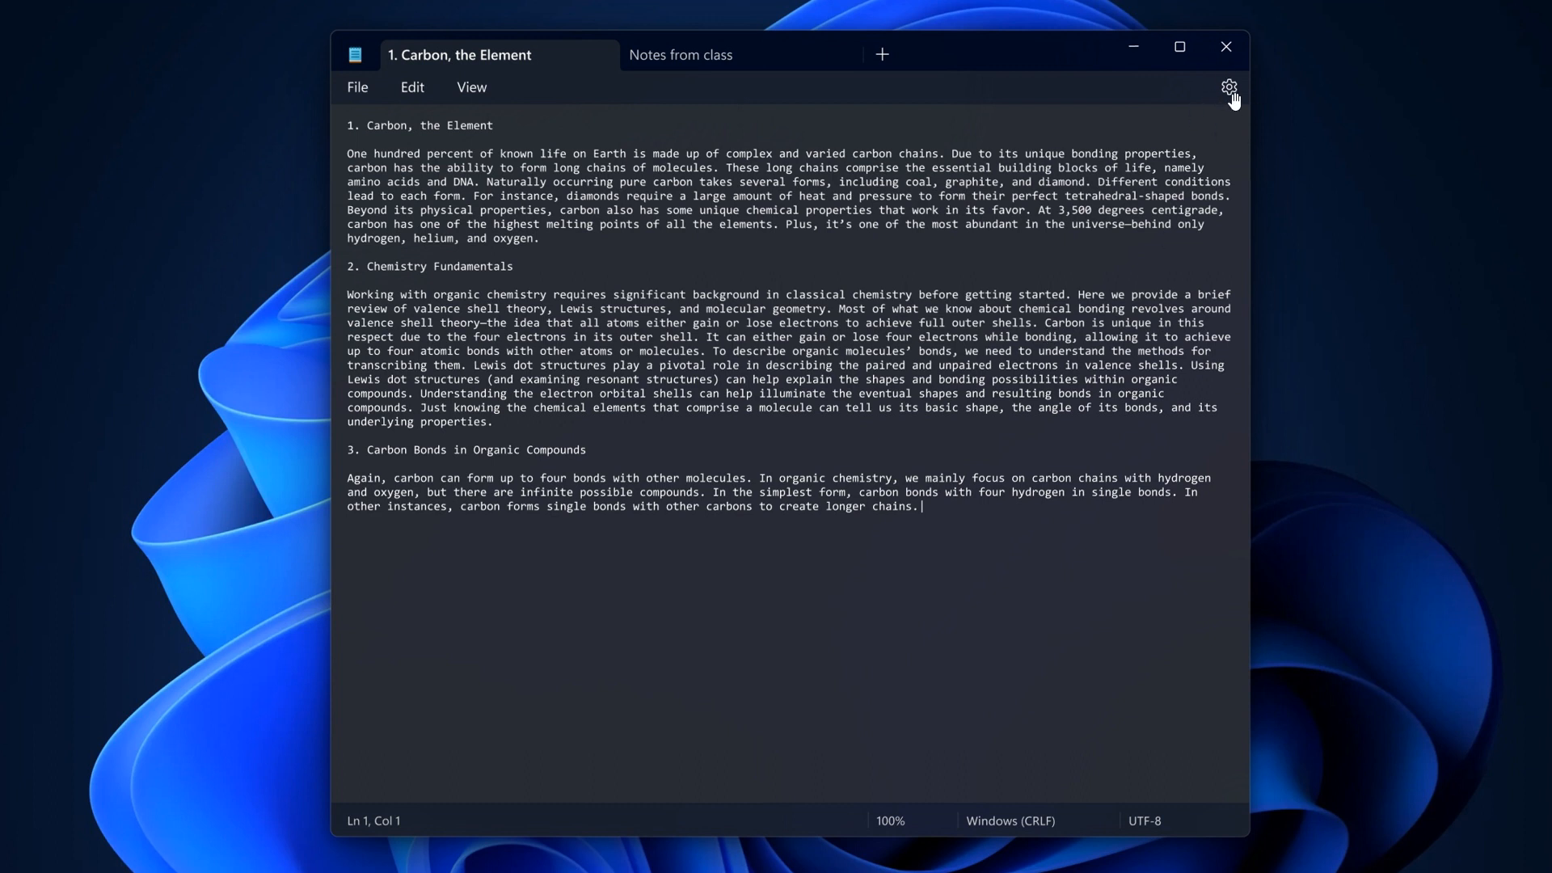
{"action": "mouse_move", "coordinate": [1062, 314]}
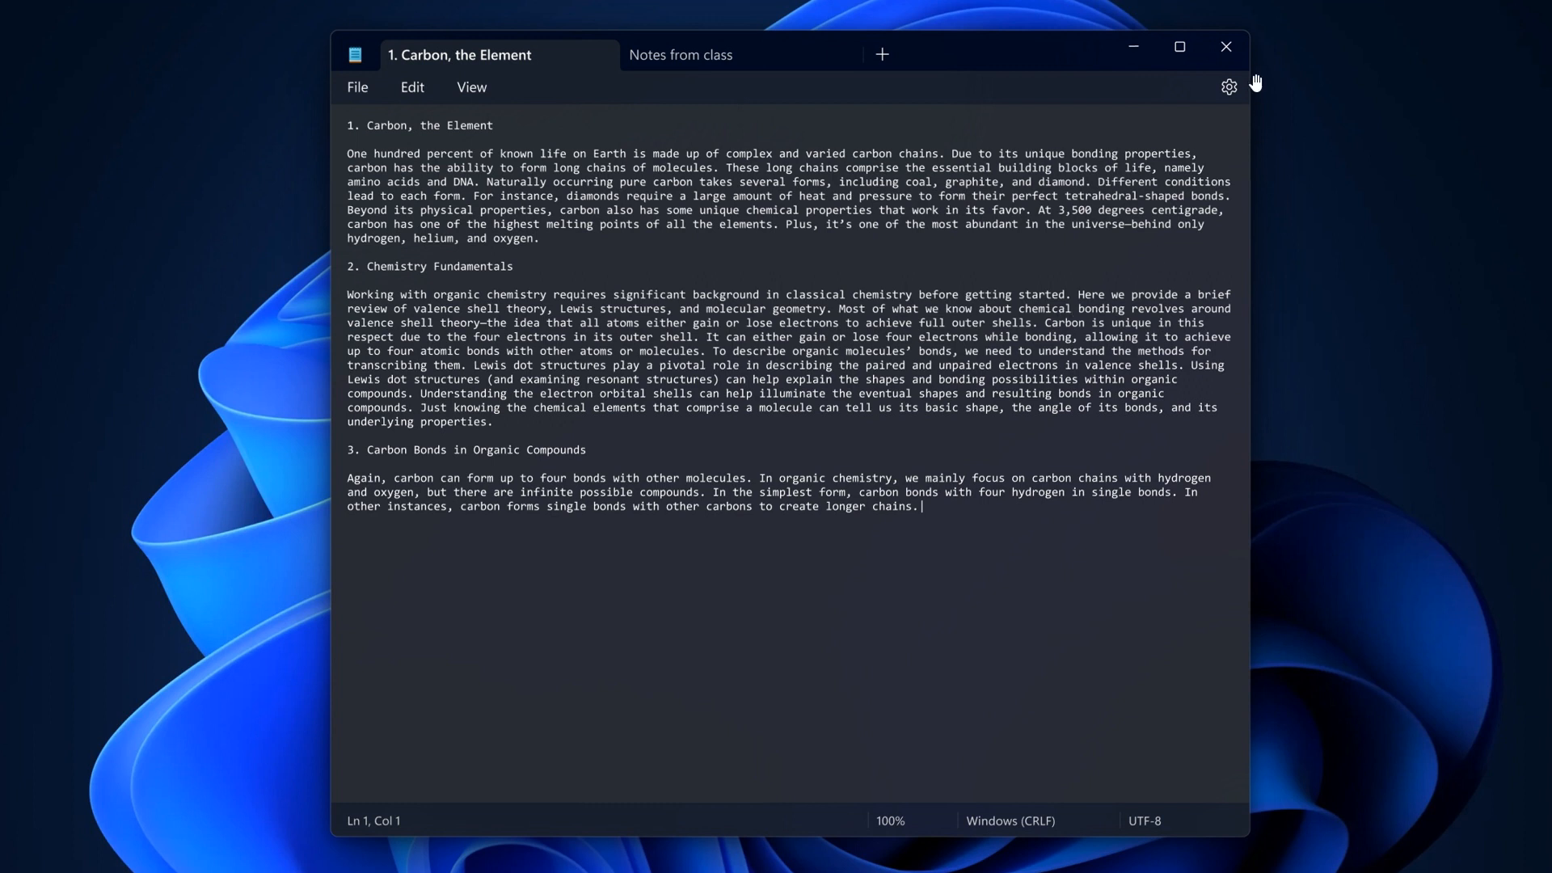
{"action": "mouse_move", "coordinate": [966, 299]}
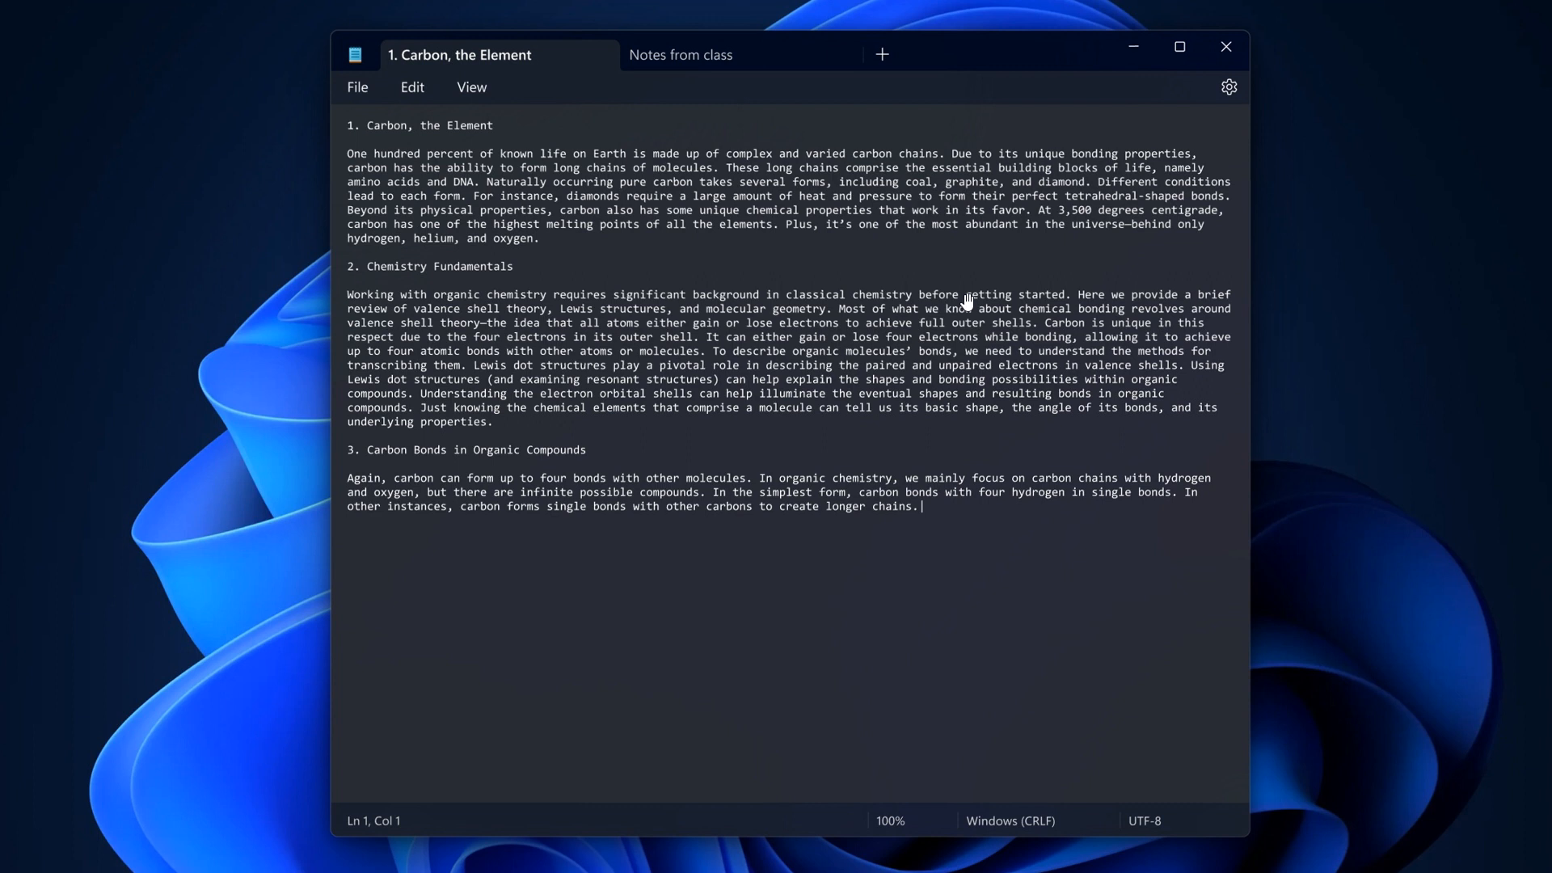
{"action": "mouse_move", "coordinate": [976, 252]}
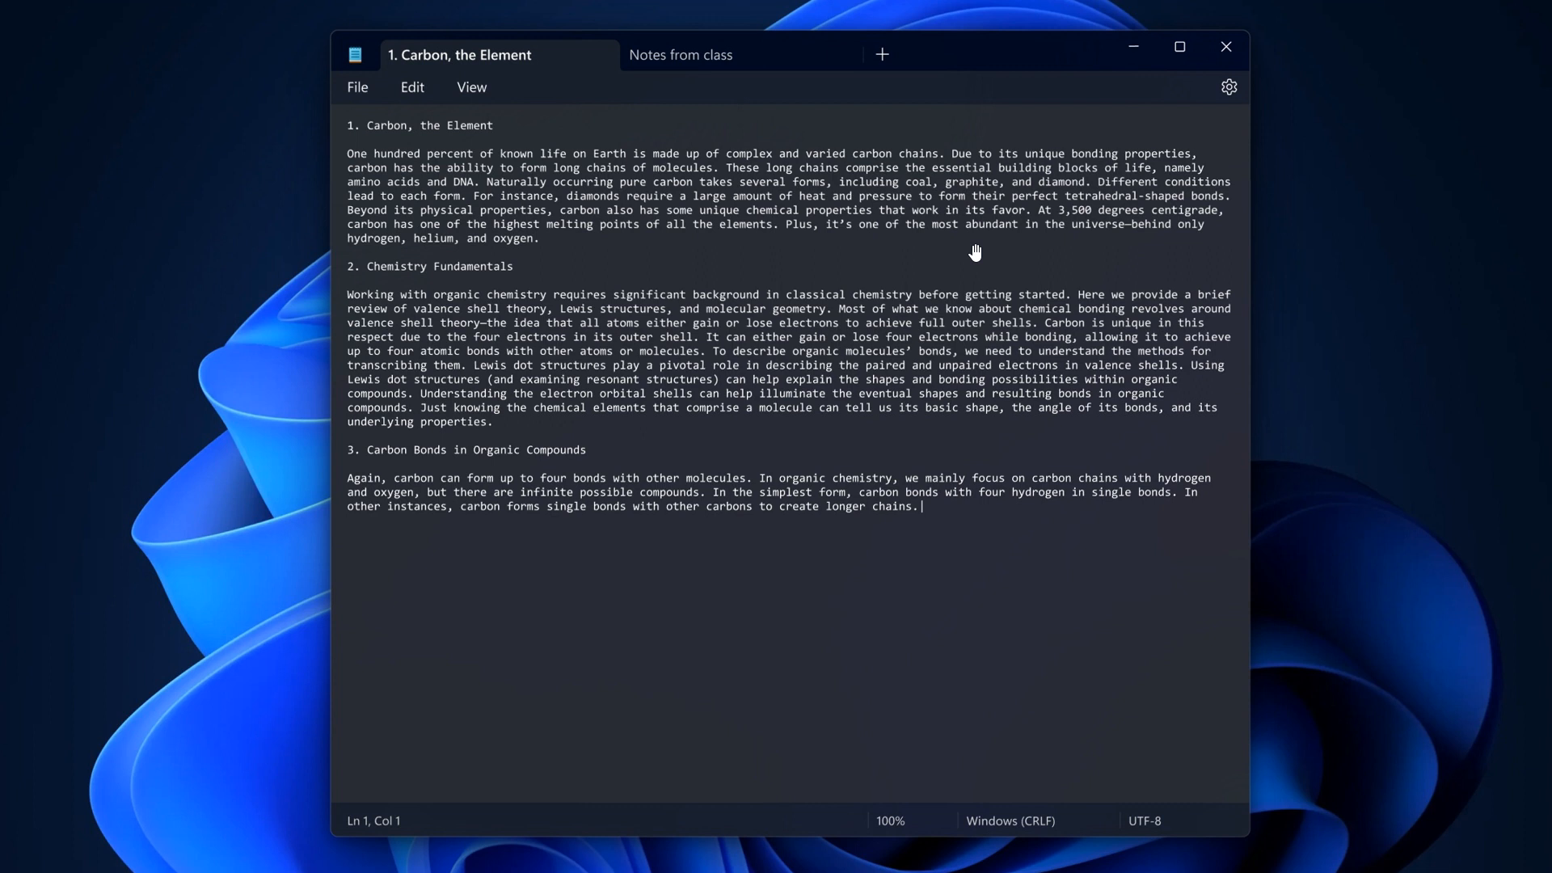
{"action": "mouse_move", "coordinate": [1029, 377]}
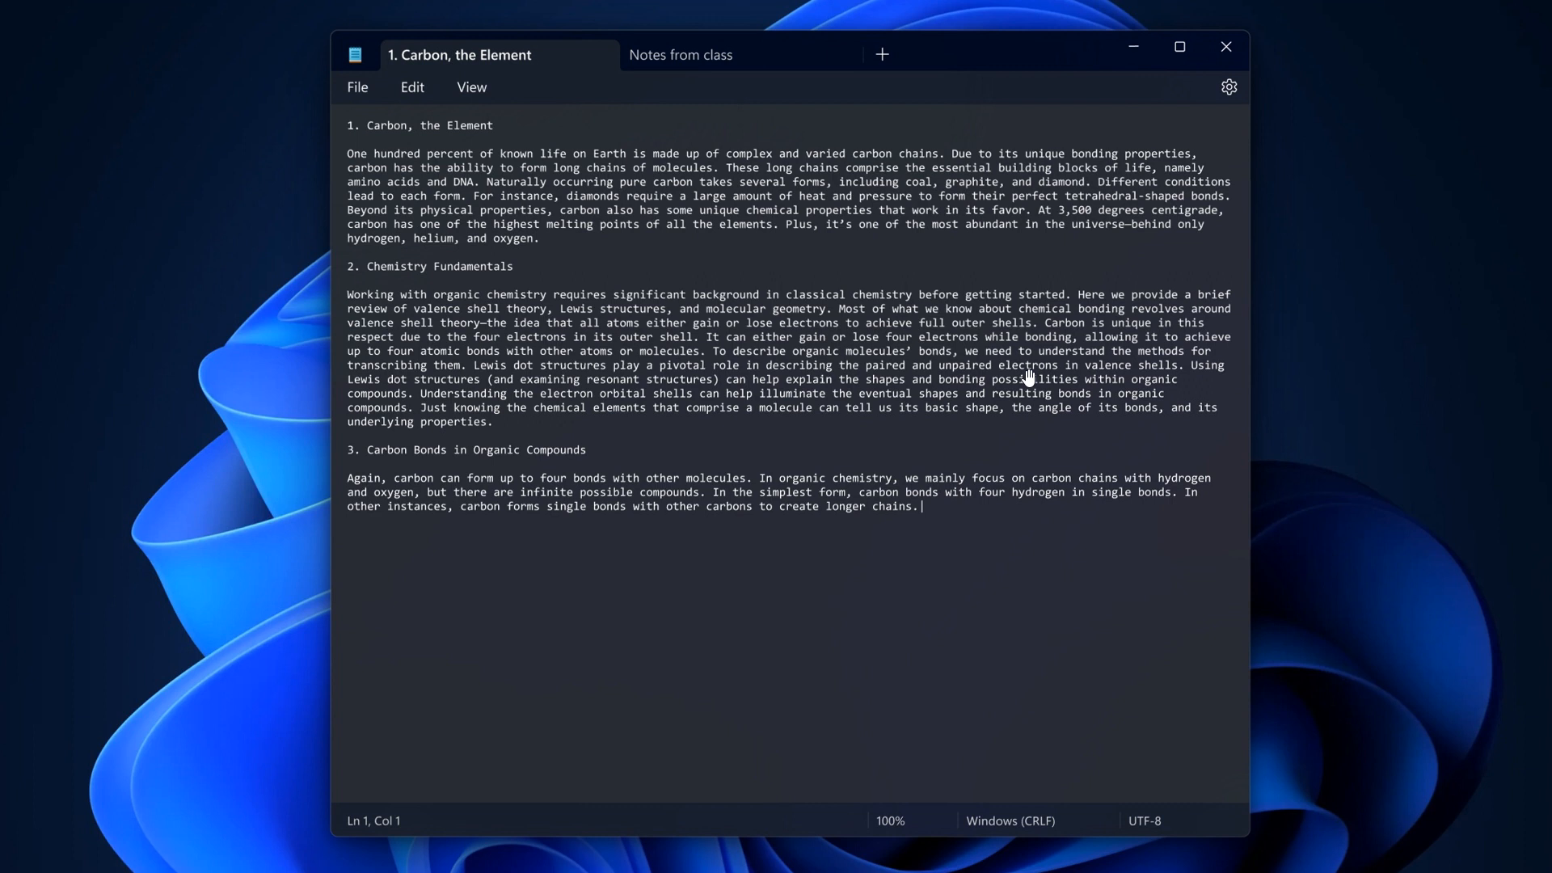
{"action": "mouse_move", "coordinate": [1042, 344]}
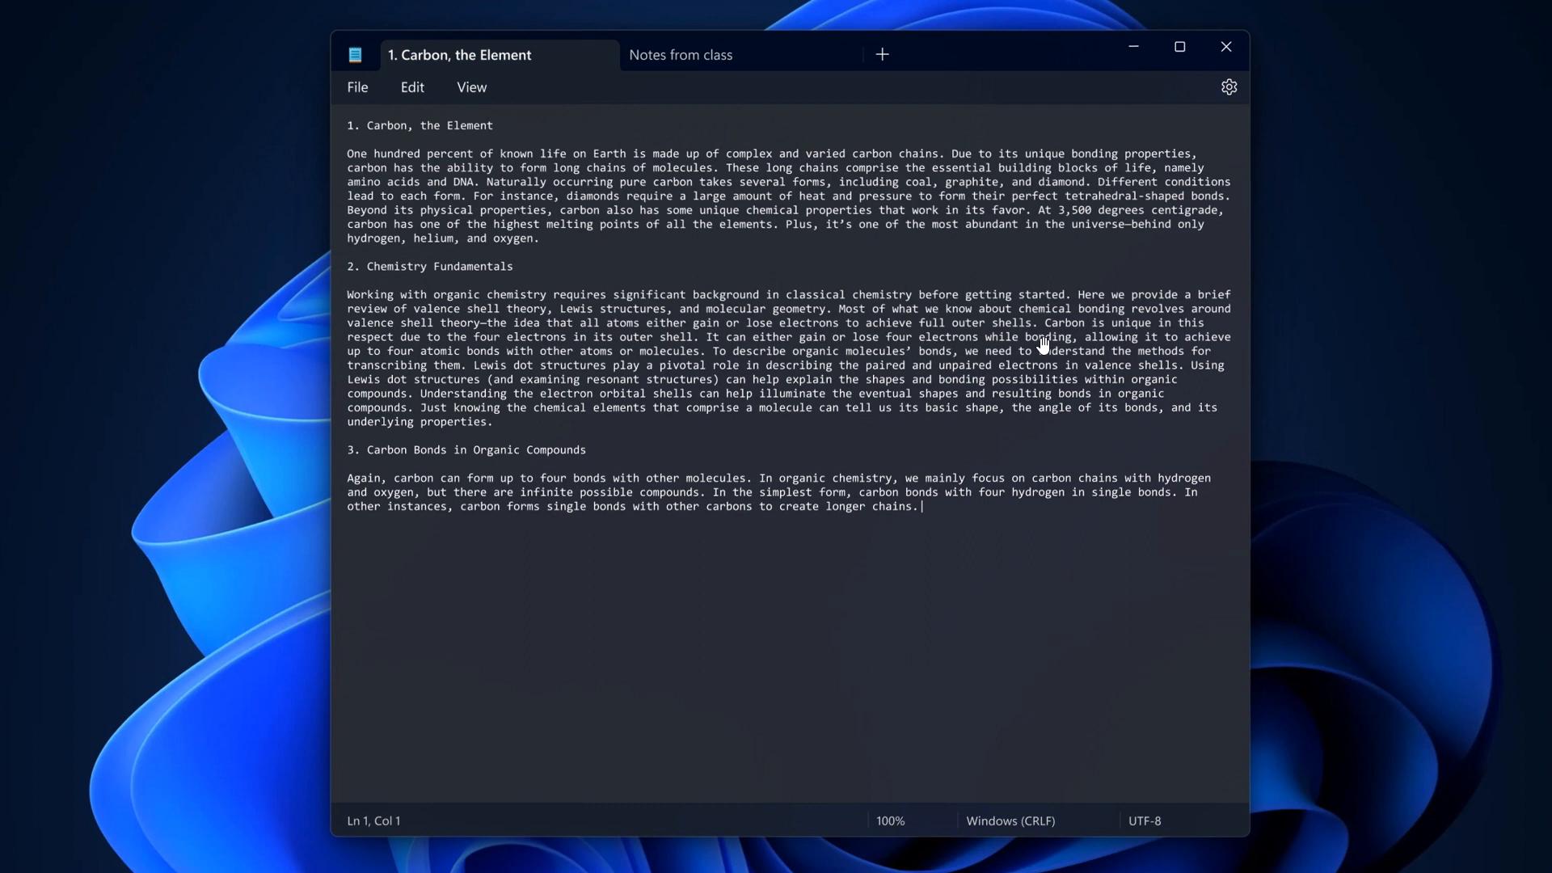
{"action": "mouse_move", "coordinate": [1100, 463]}
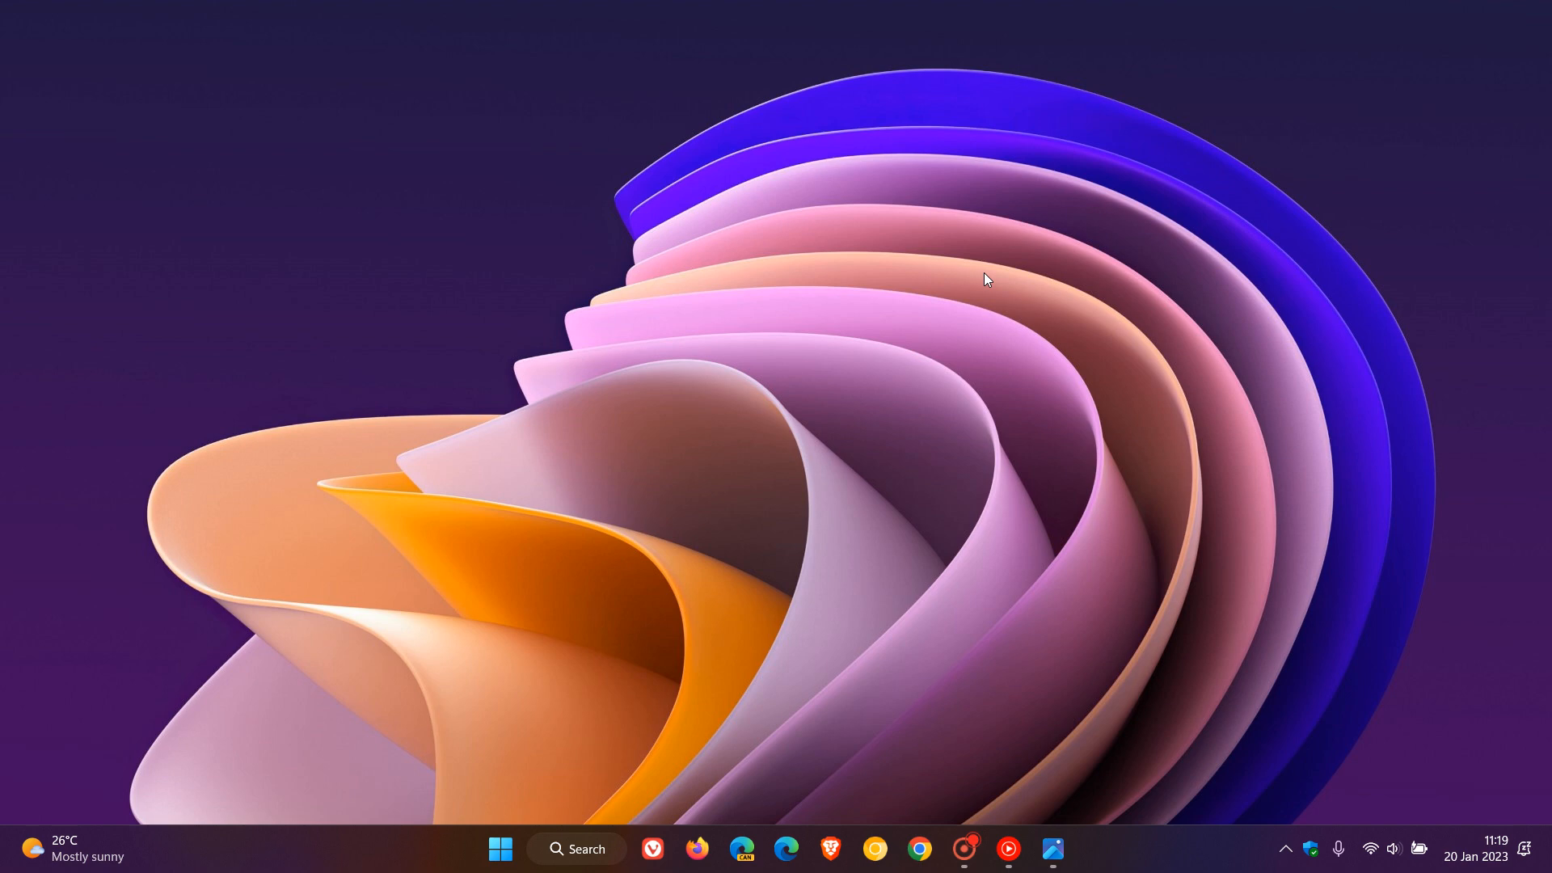
{"action": "mouse_move", "coordinate": [1020, 328]}
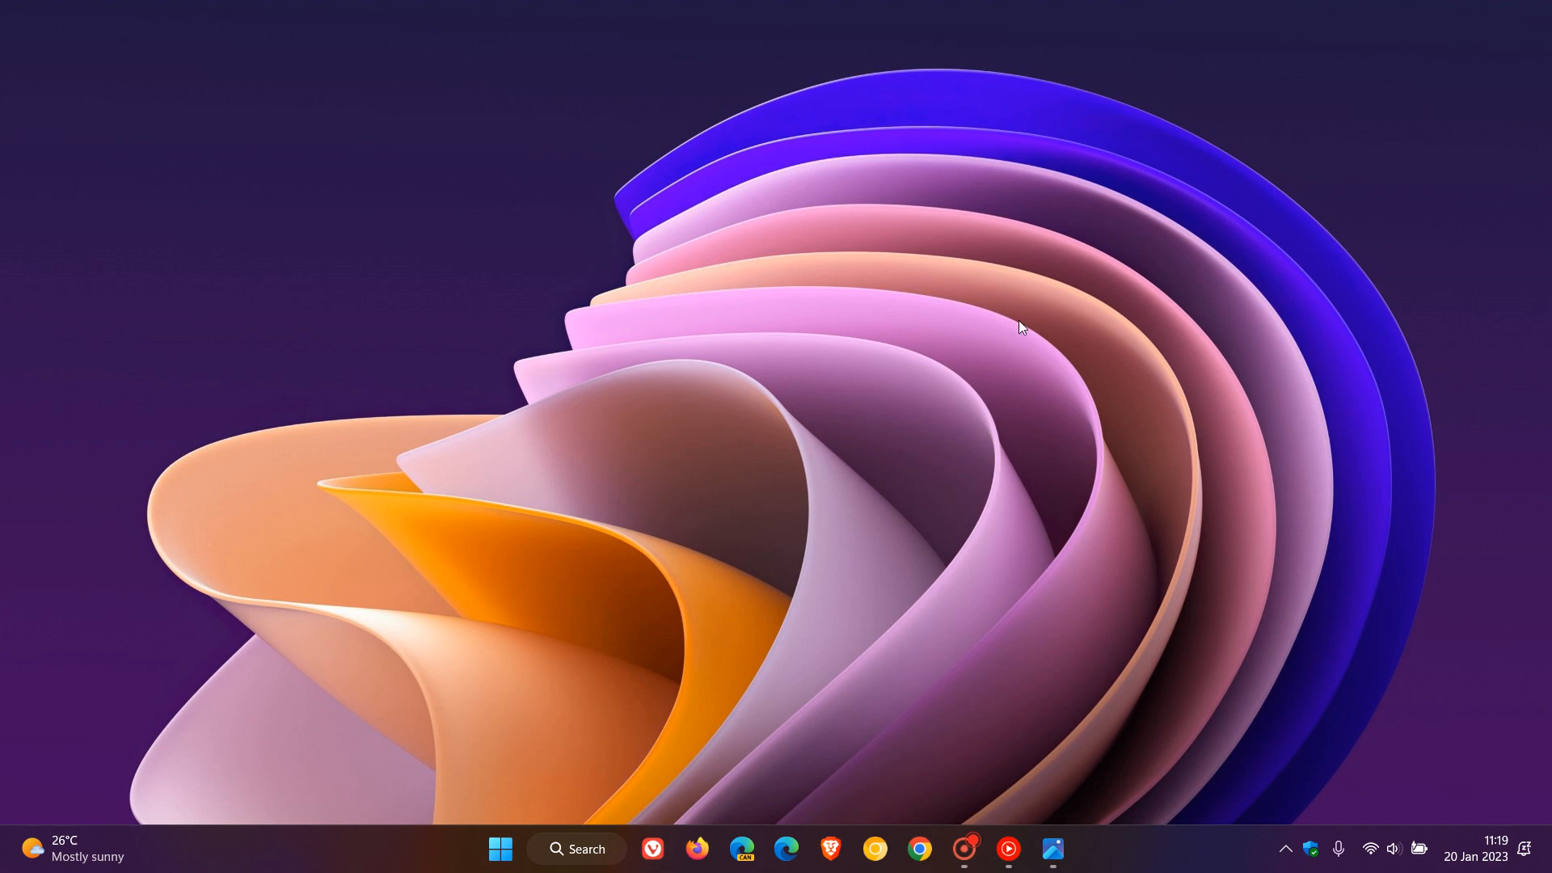
{"action": "mouse_move", "coordinate": [1003, 331]}
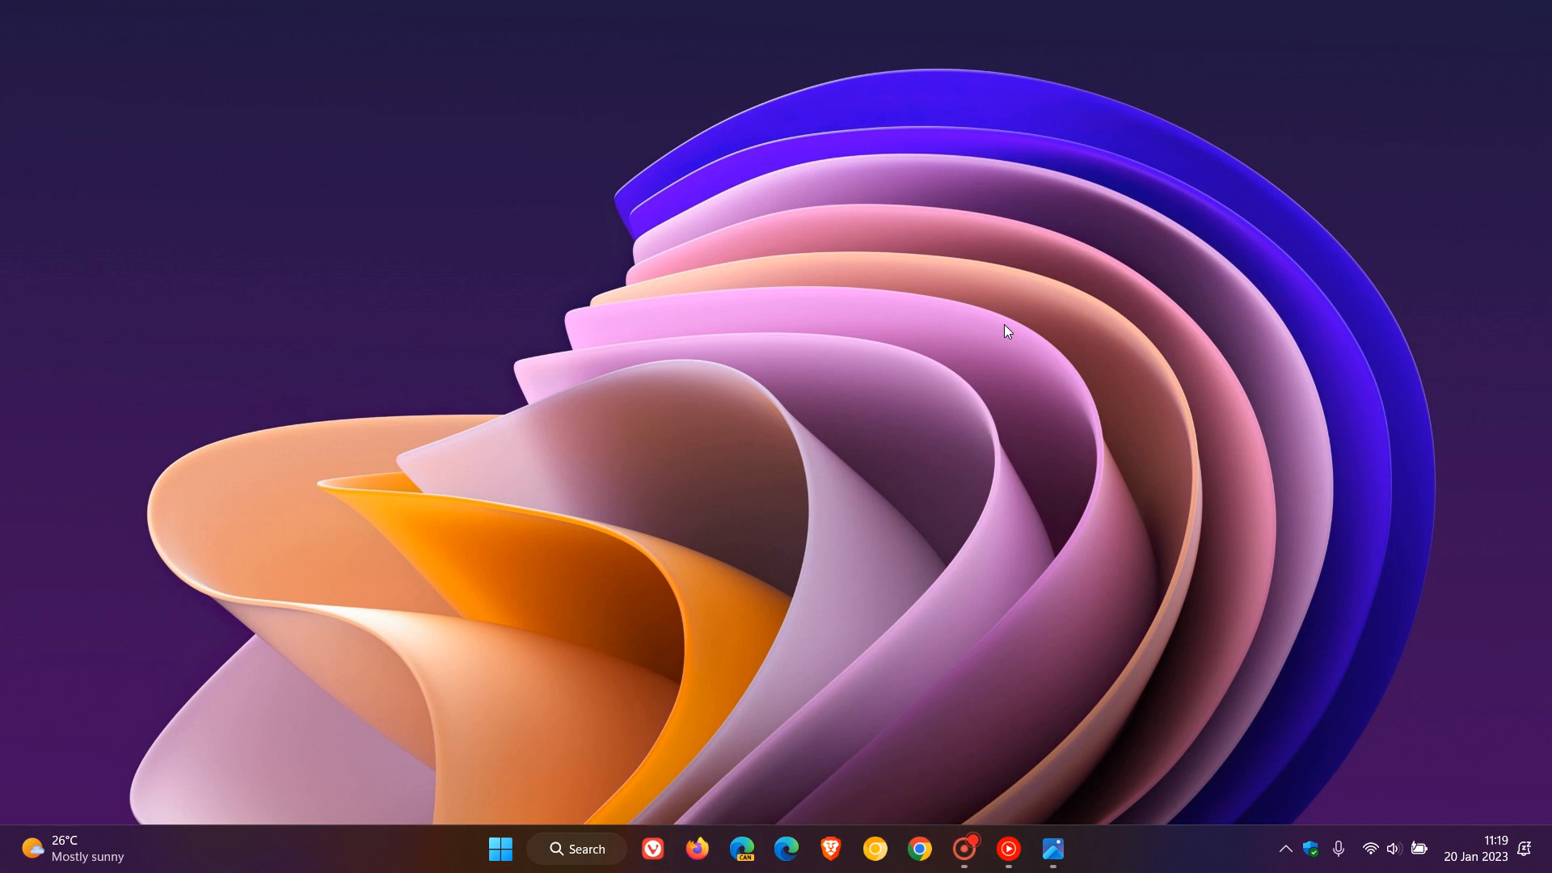
{"action": "mouse_move", "coordinate": [1020, 360]}
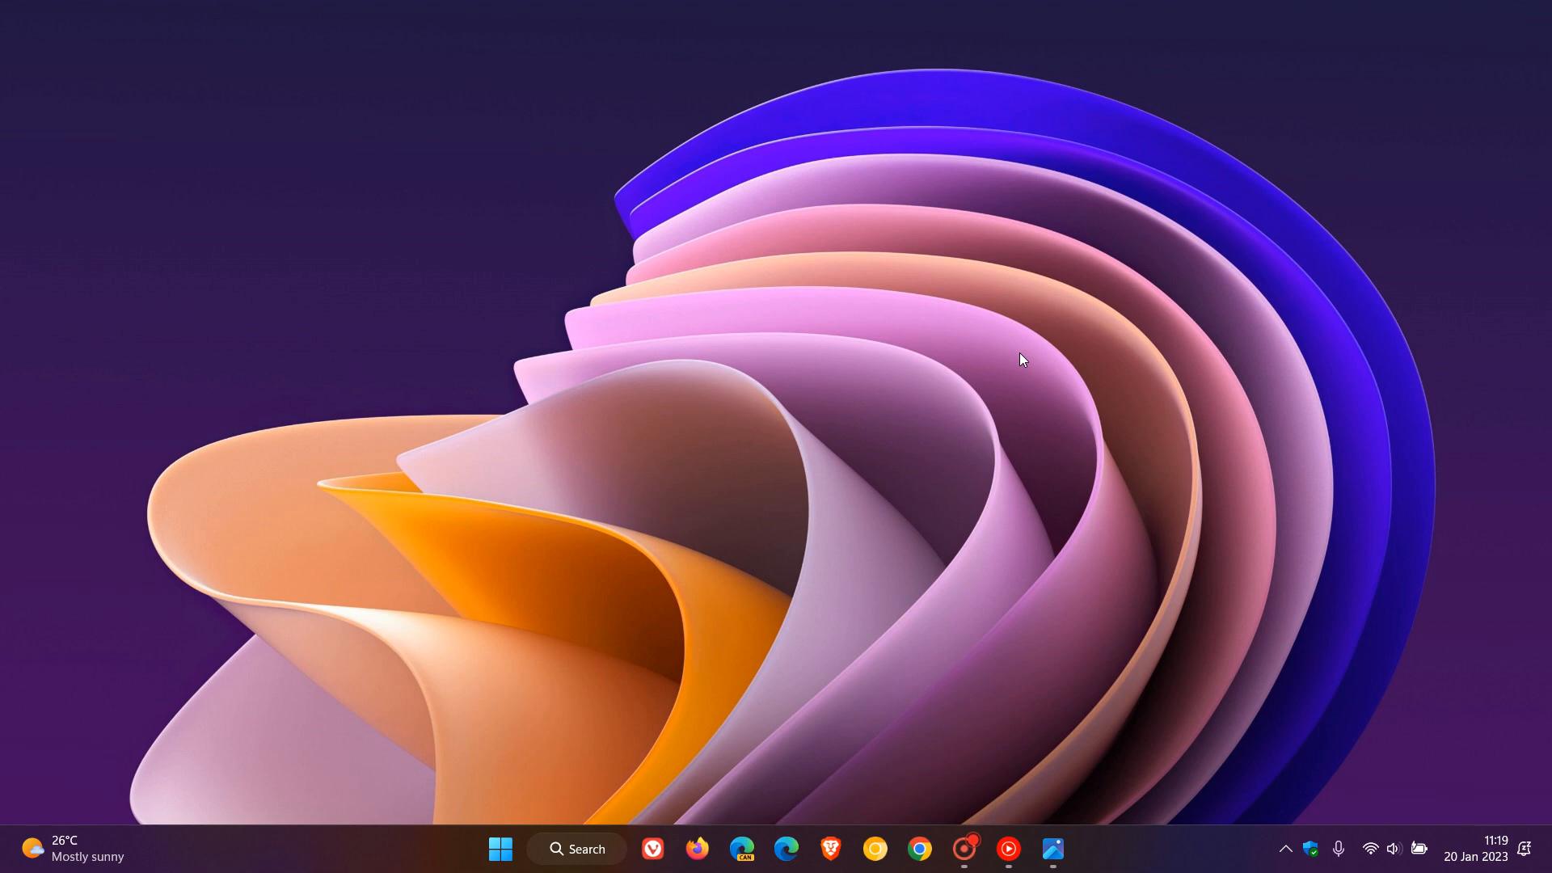
{"action": "mouse_move", "coordinate": [1038, 369]}
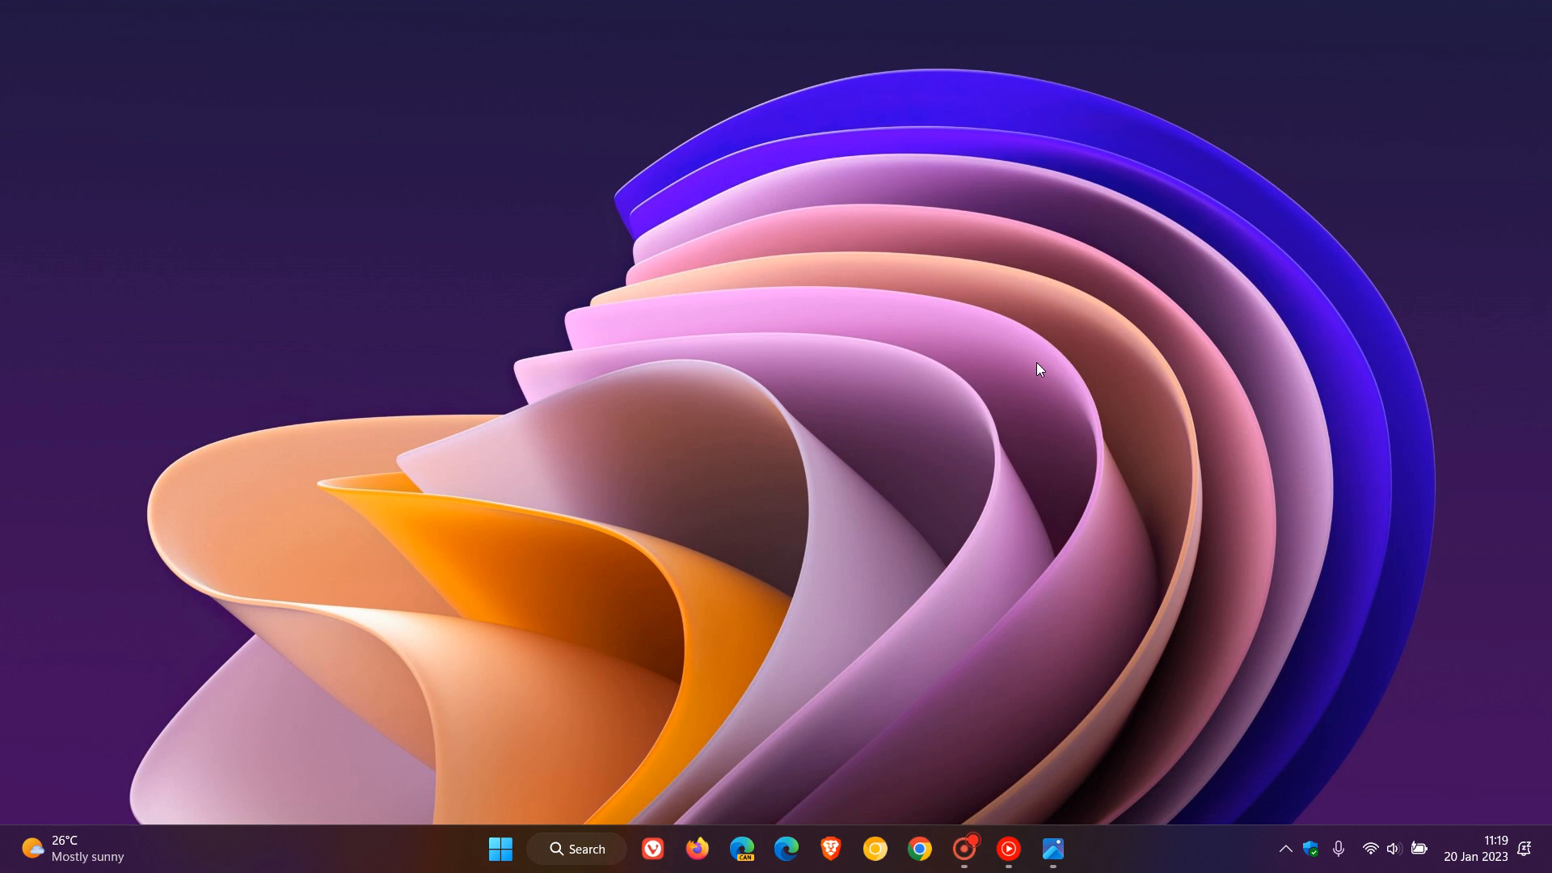
{"action": "mouse_move", "coordinate": [965, 575]}
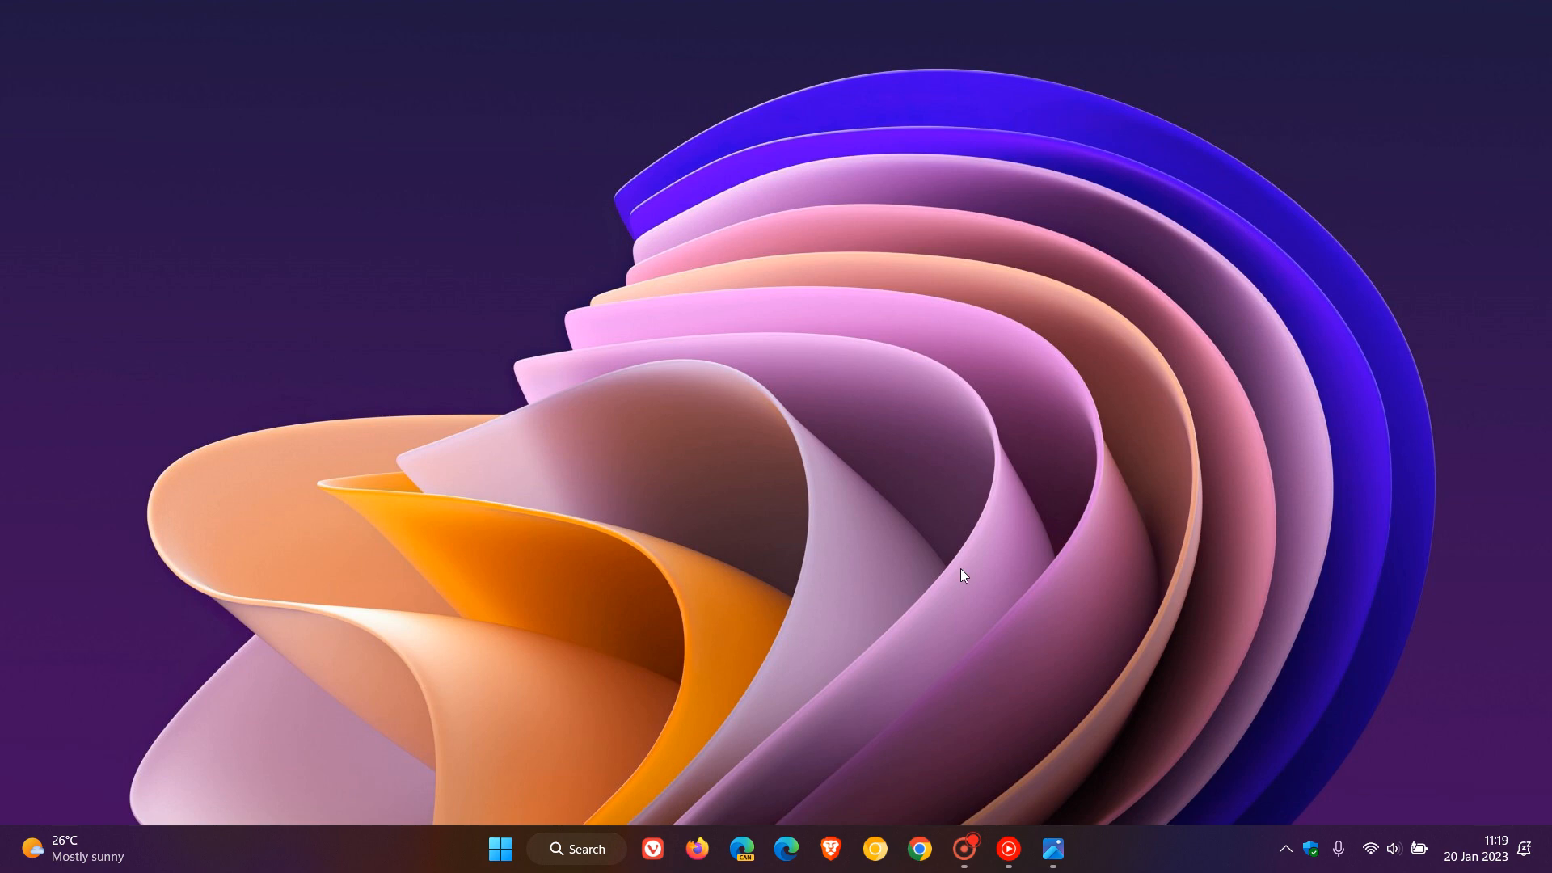
{"action": "mouse_move", "coordinate": [1086, 514]}
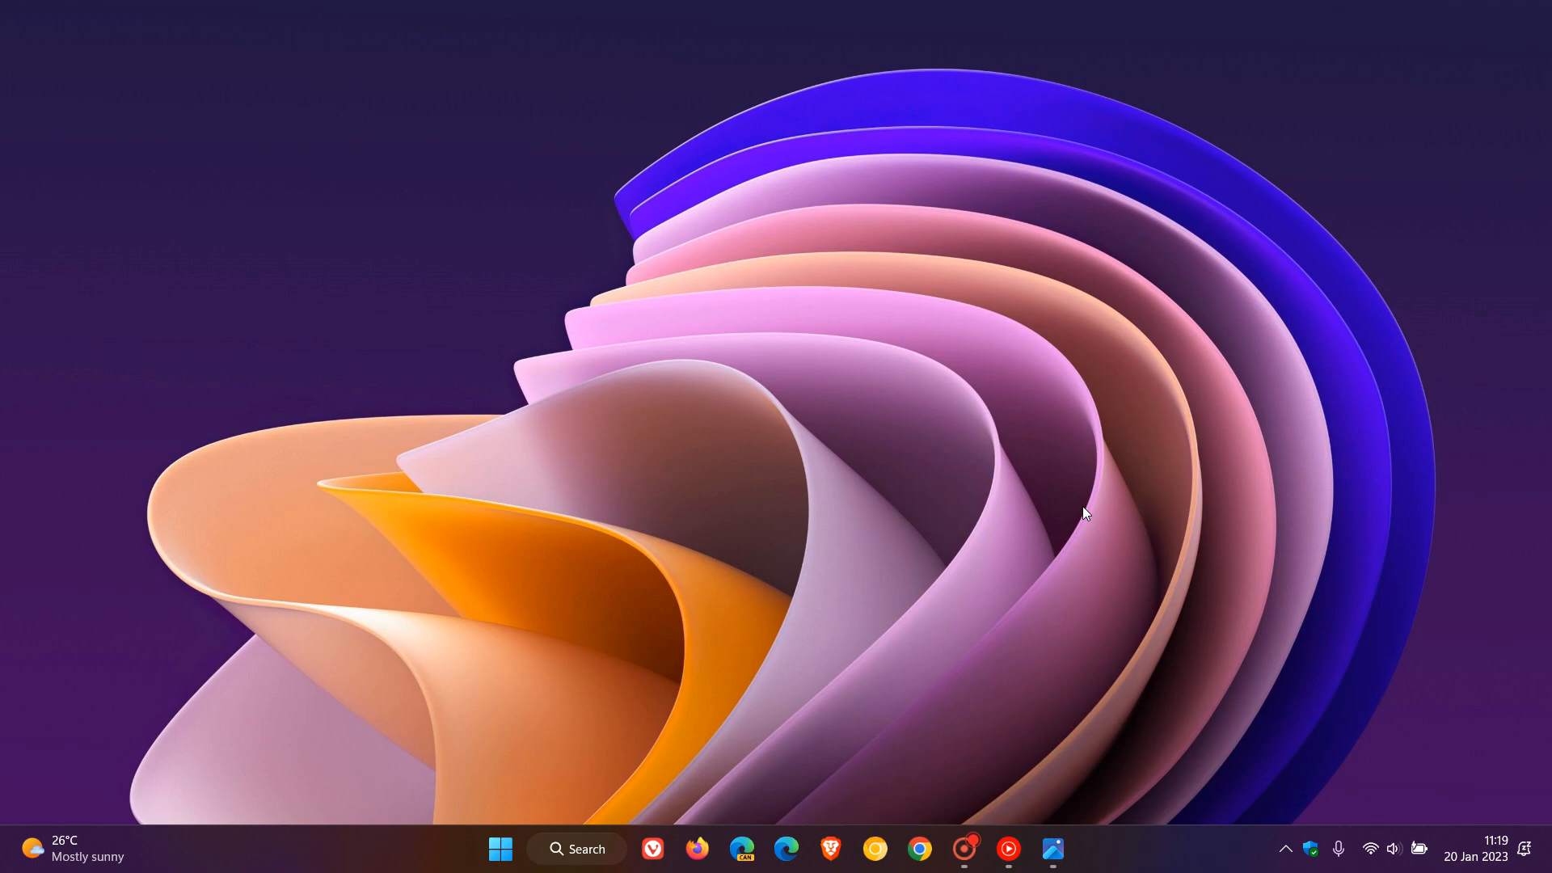